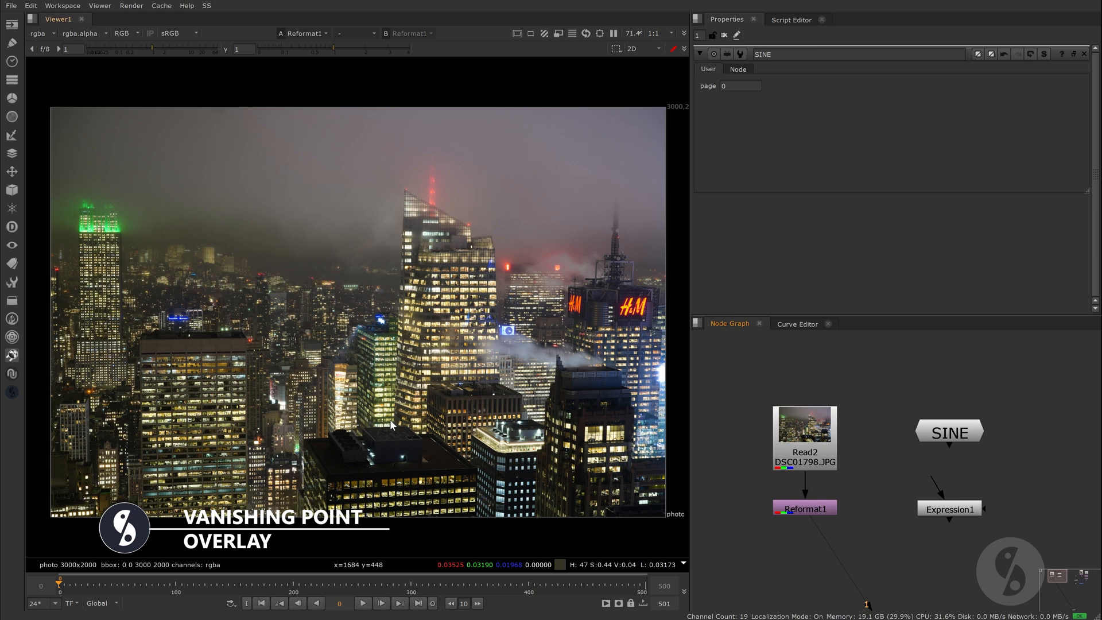
mouse_move(272, 183)
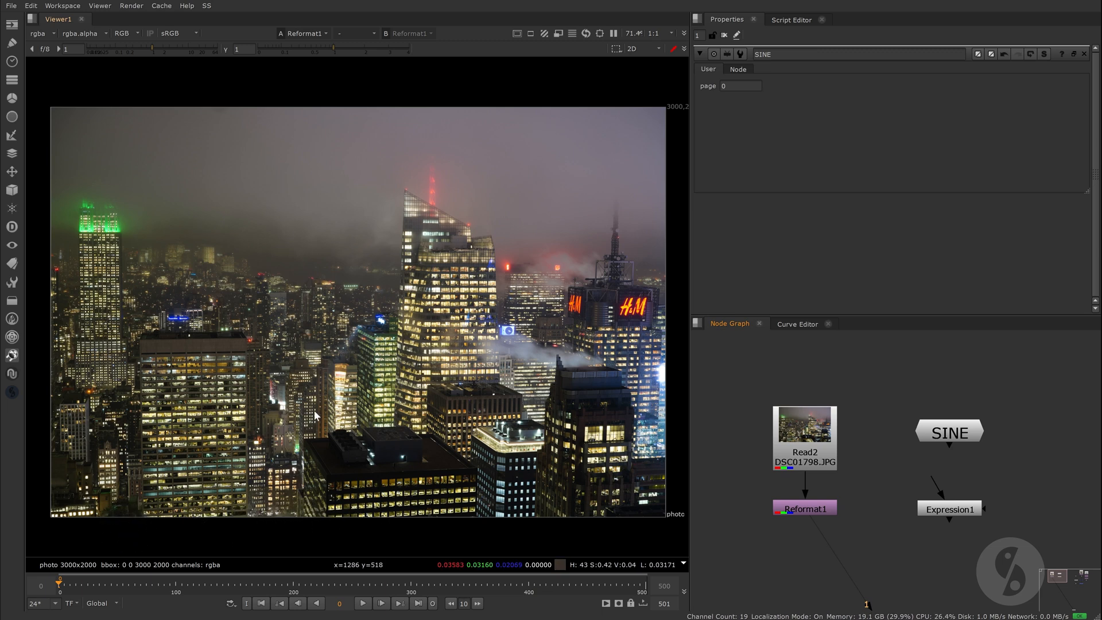
mouse_move(349, 312)
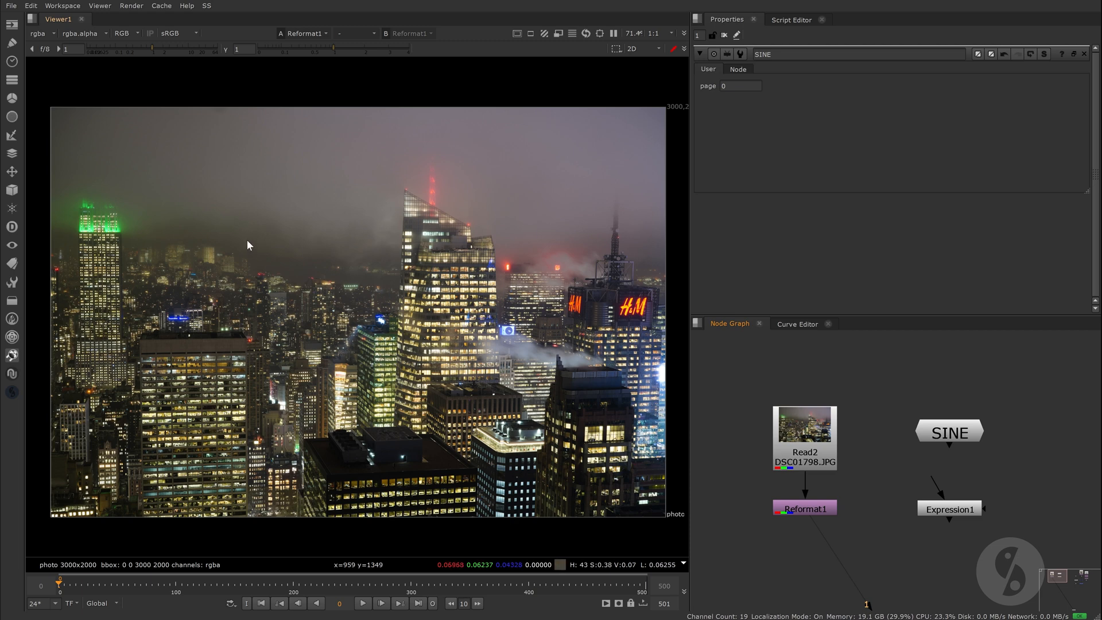
mouse_move(355, 358)
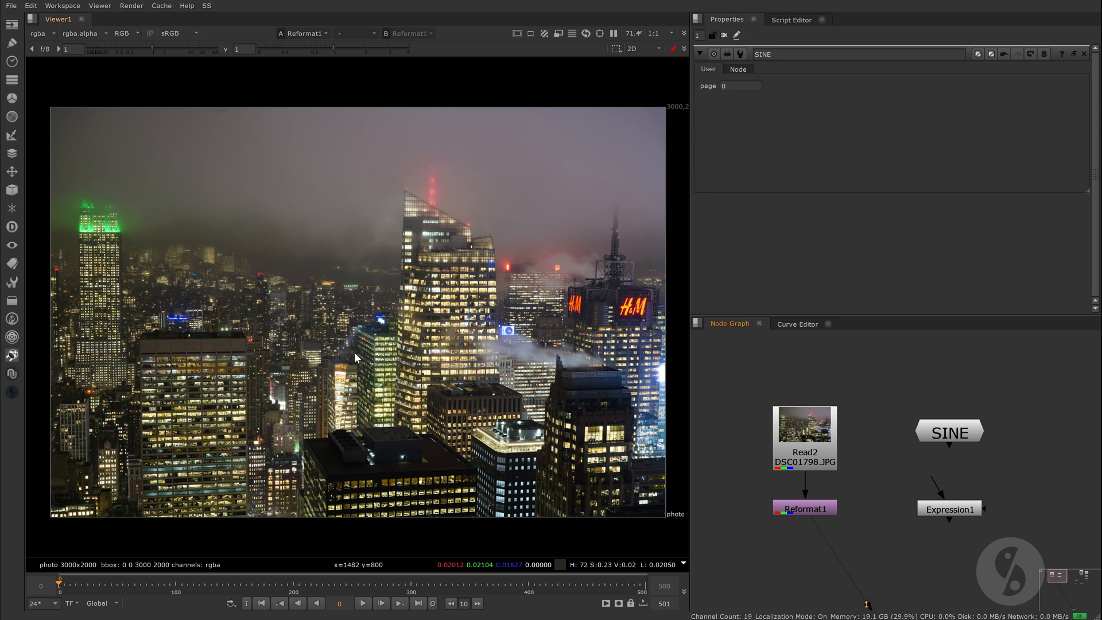
Bring up the Expression1 node's settings, its expression fields still empty.
click(949, 509)
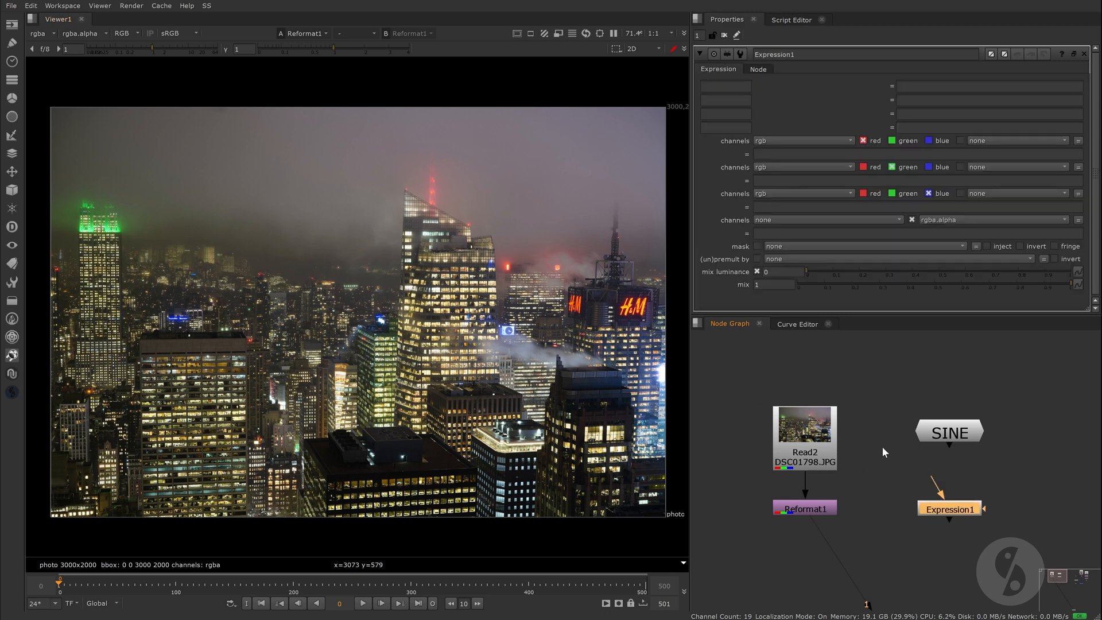
mouse_move(834, 461)
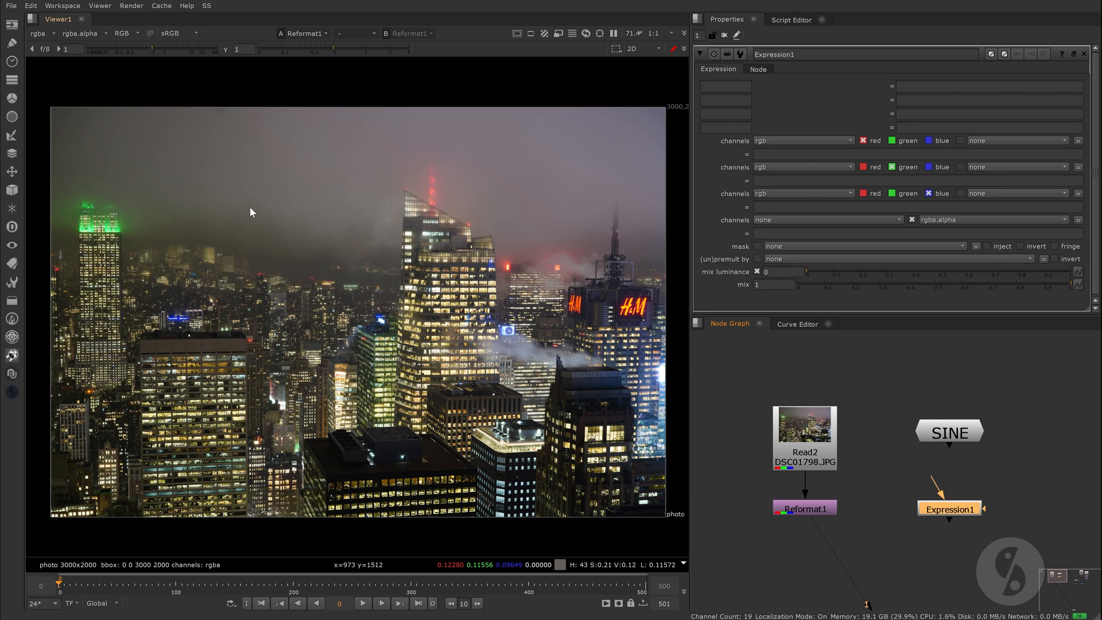
mouse_move(956, 468)
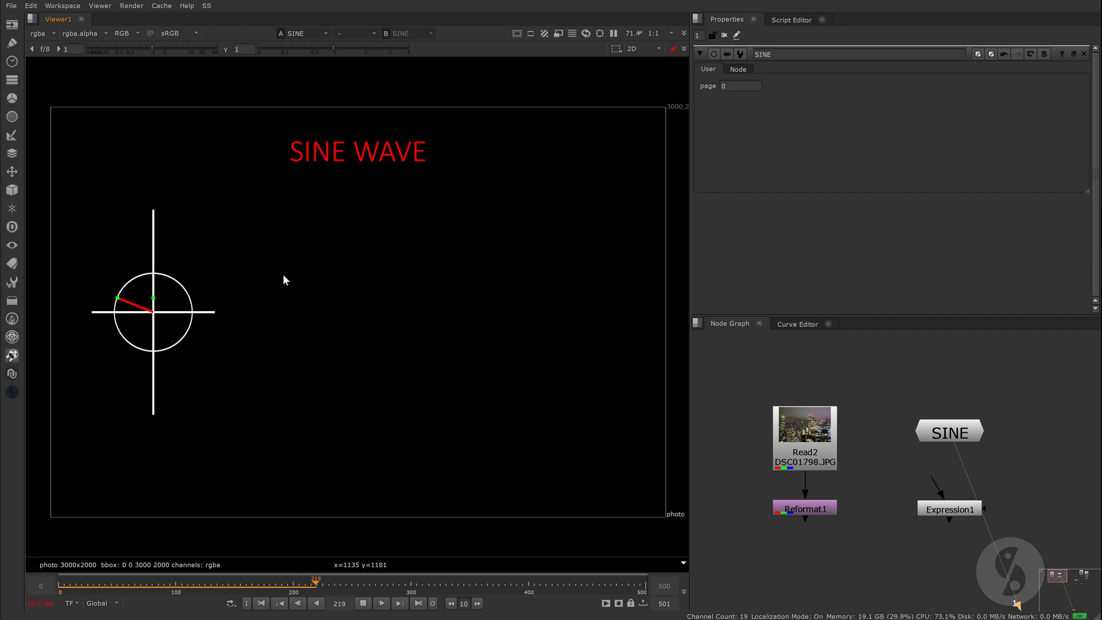
Rewind, play the SINE circle tracing out the sine wave, then stop back at frame 0.
click(261, 603)
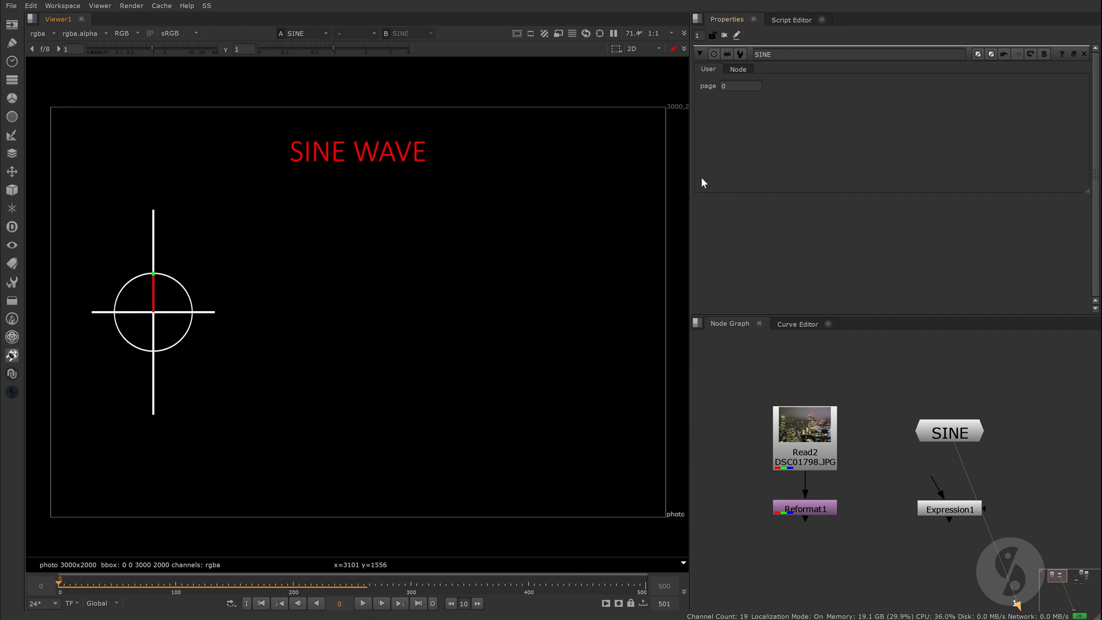
click(363, 603)
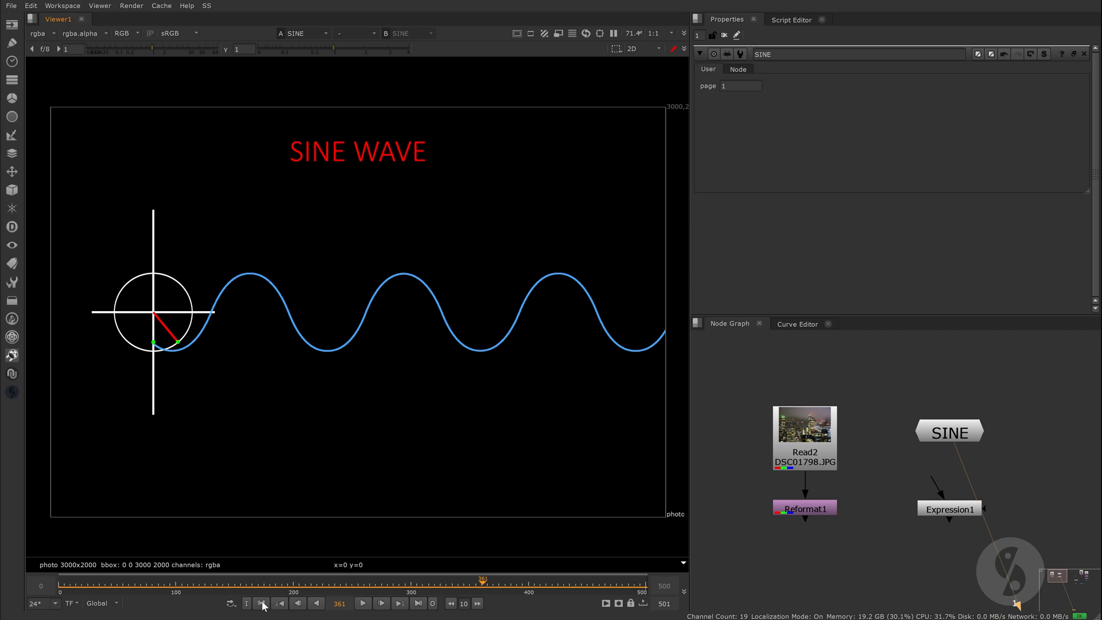
click(261, 602)
text(2)
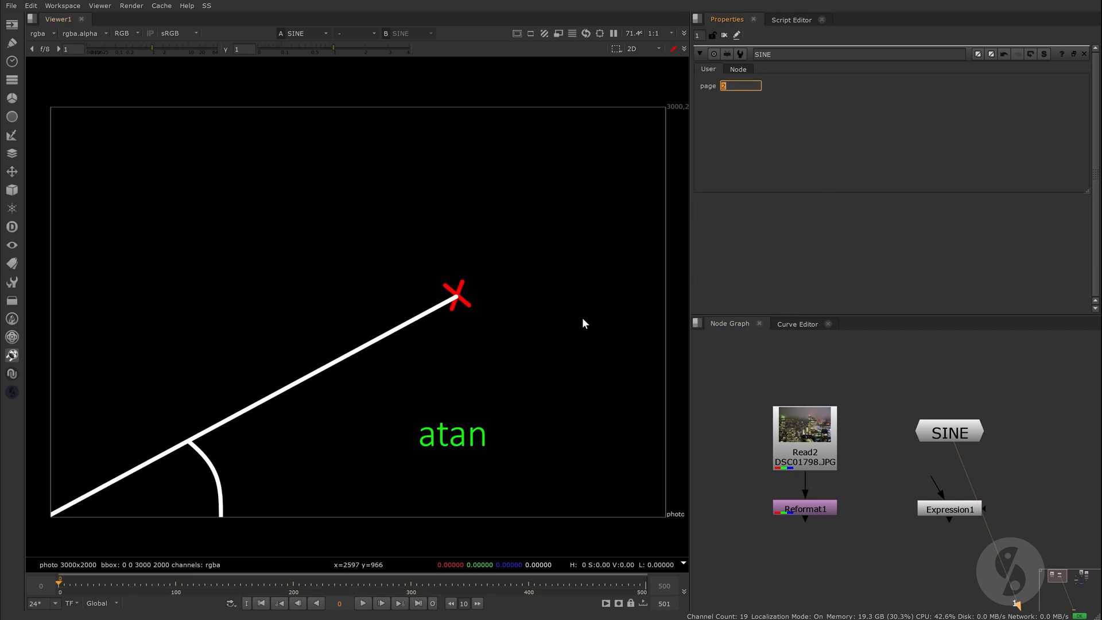
mouse_move(359, 407)
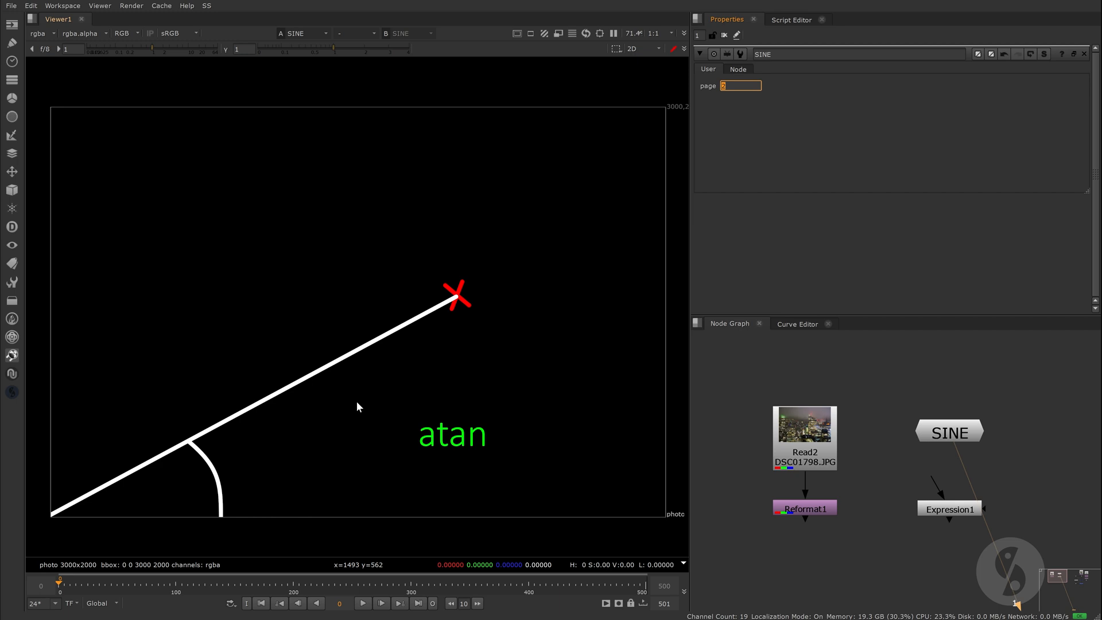
mouse_move(331, 473)
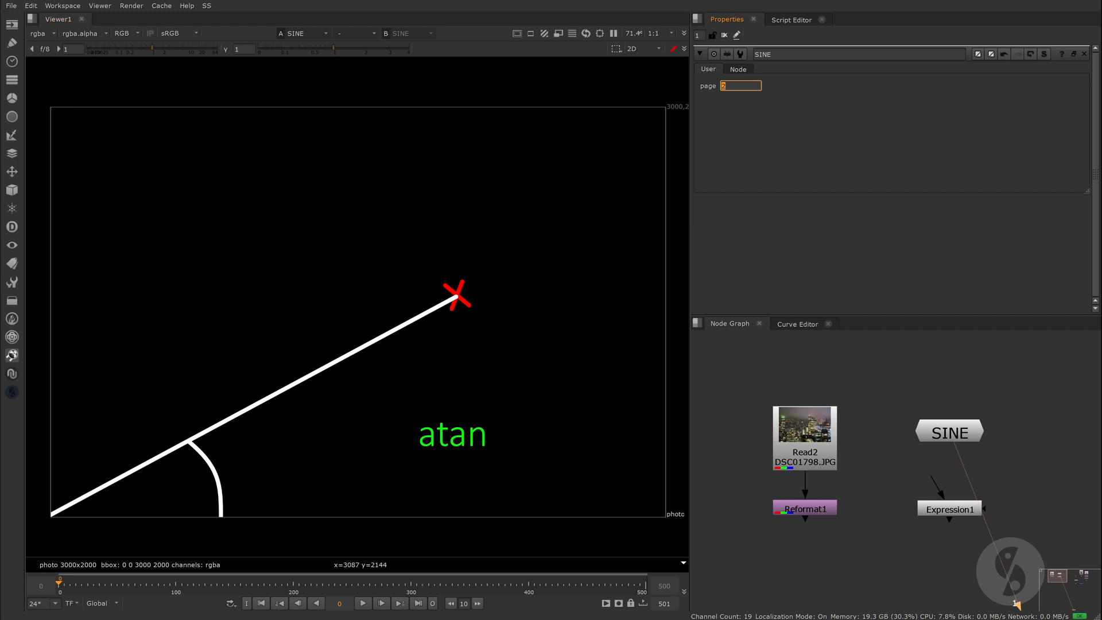
Set the SINE node's page knob to 3 for the atan angle diagram.
text(3)
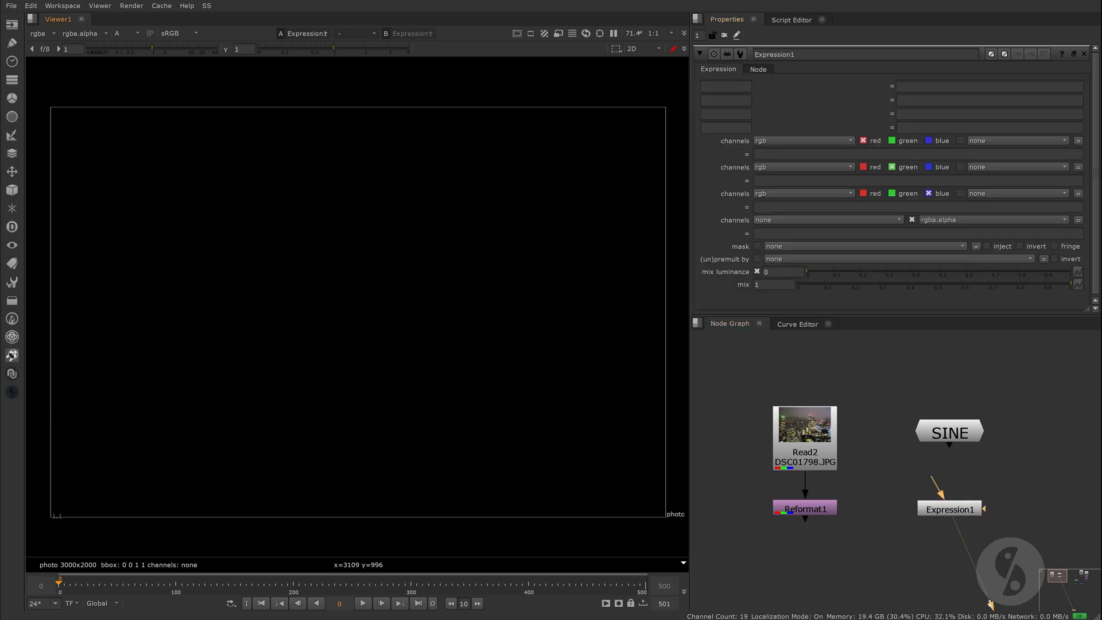
Enter atan( x, y) into Expression1's alpha expression, then return to the SINE illustration.
text(atan)
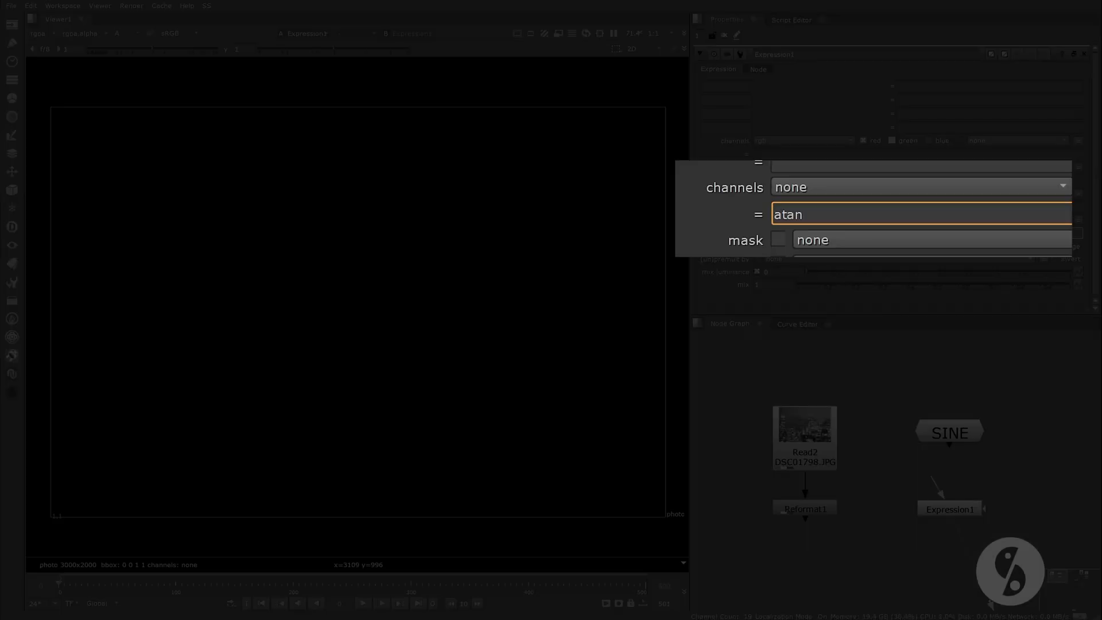
text(( x, y)))
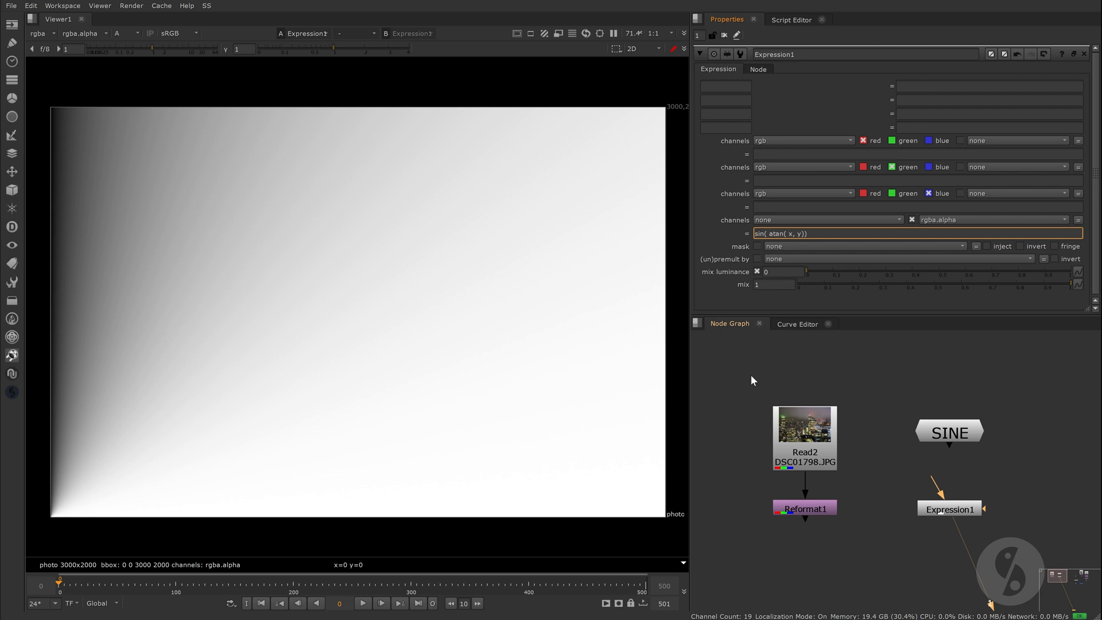
click(950, 431)
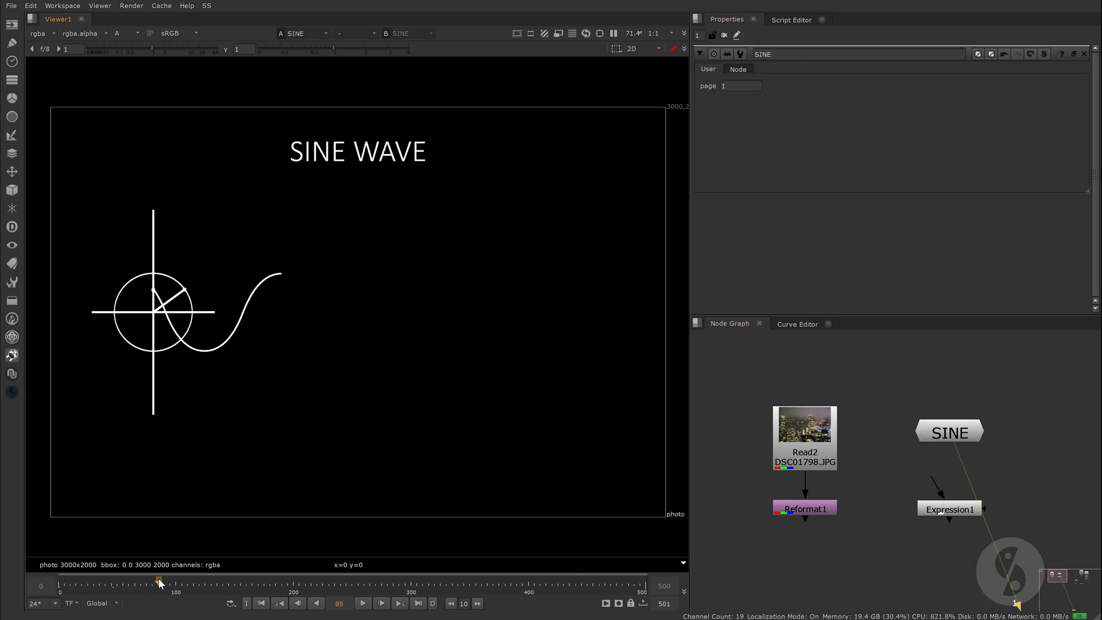
Scrub the sine animation a few frames, then view Expression1's radial stripe output again.
drag(159, 581, 152, 581)
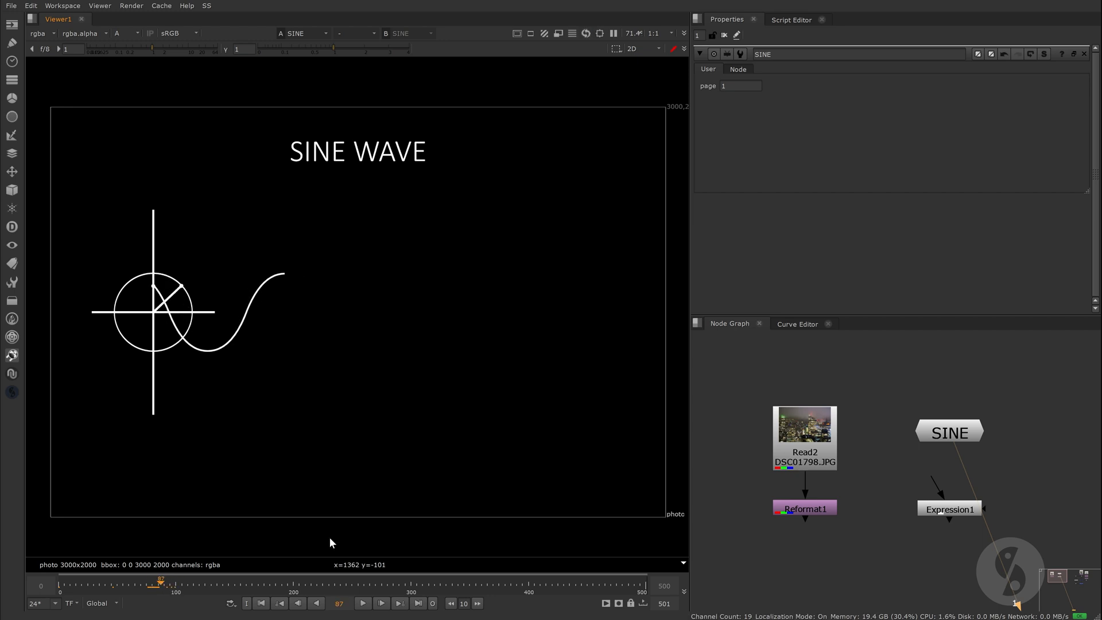
click(950, 509)
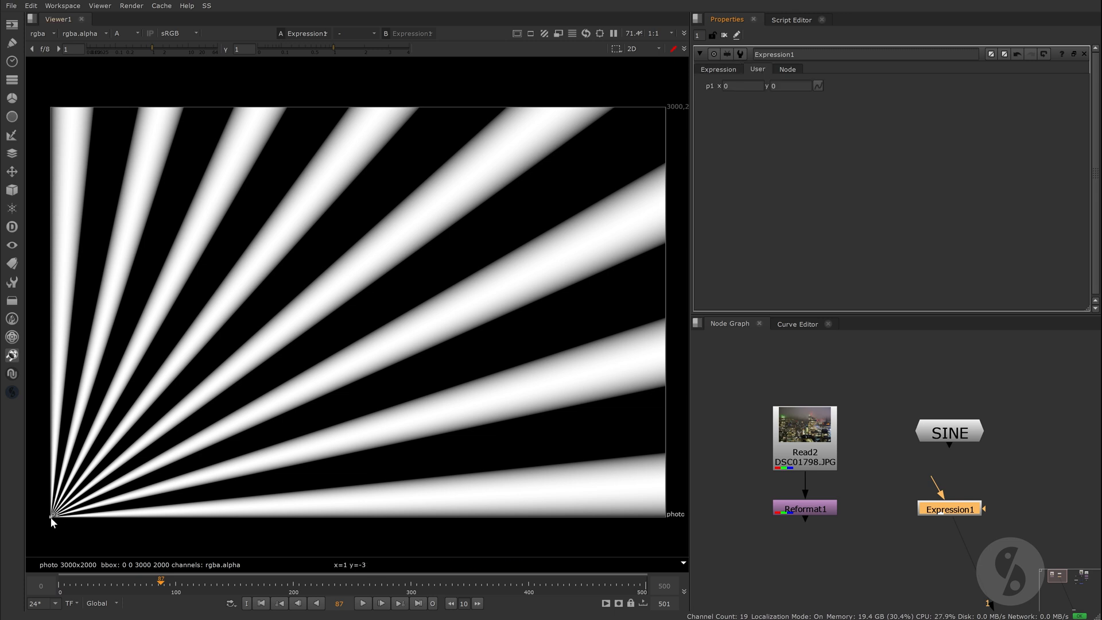
Drag p1 to 979,1238 left of centre and add a second XY Position knob p2.
drag(53, 514, 251, 264)
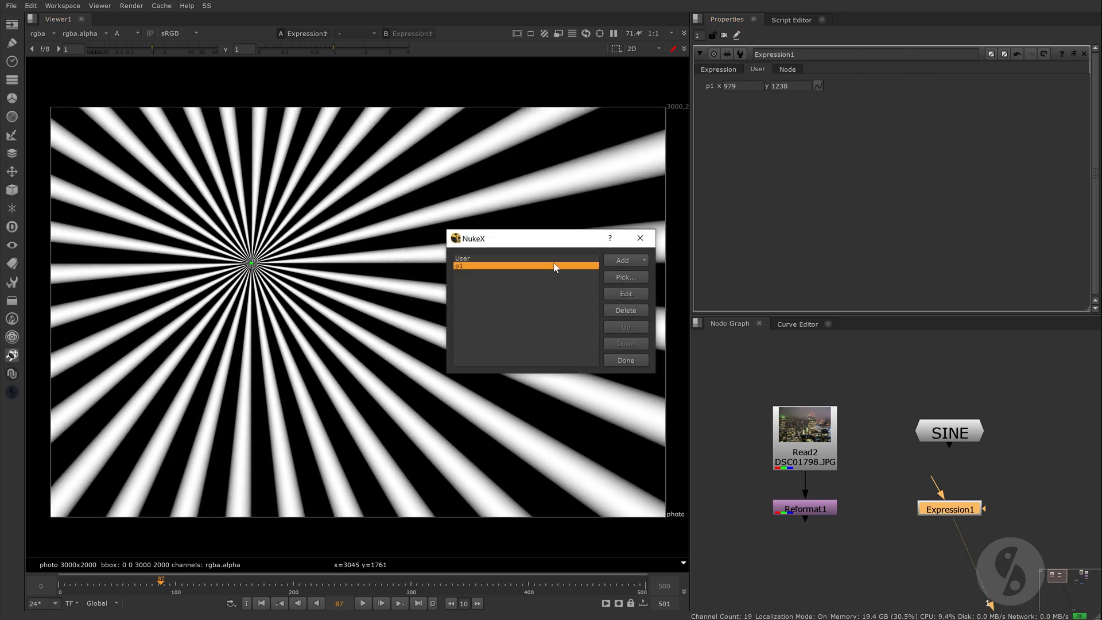
click(621, 261)
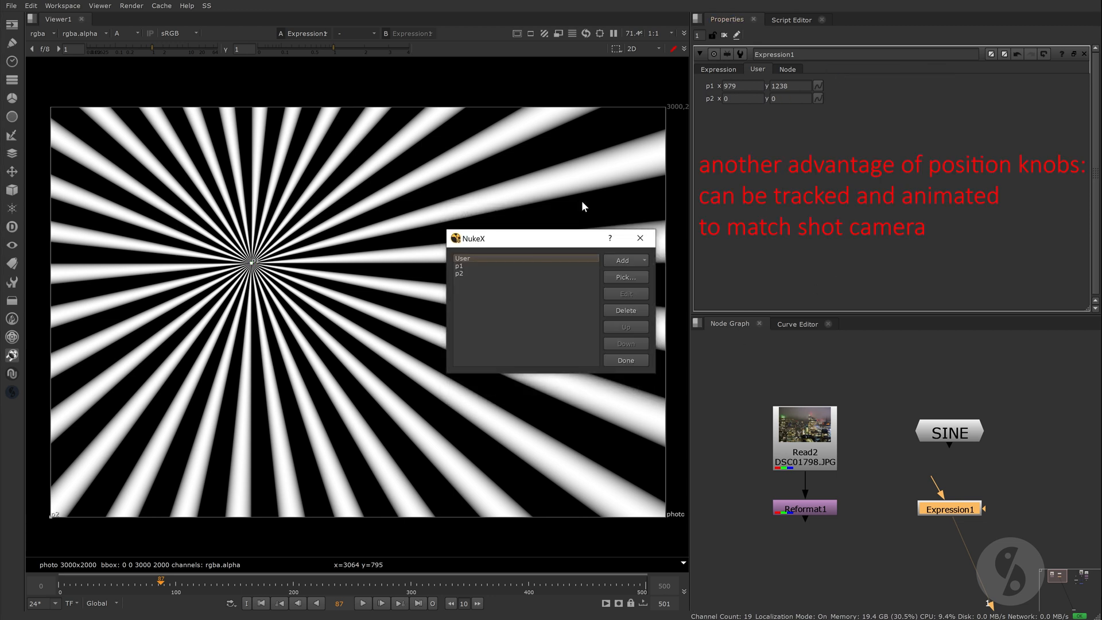
click(621, 260)
text(a)
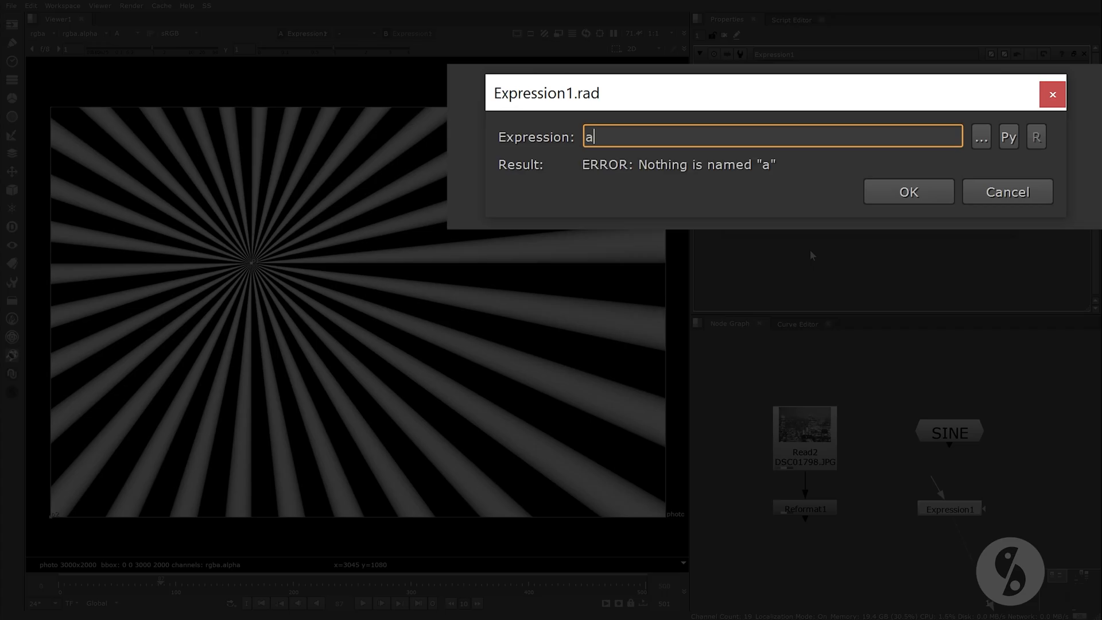
Write rad as atan2 of p2 minus p1, subtract rad inside alpha's atan term, and drag p2 to rotate the stripes.
text(tan2((p2.x -)
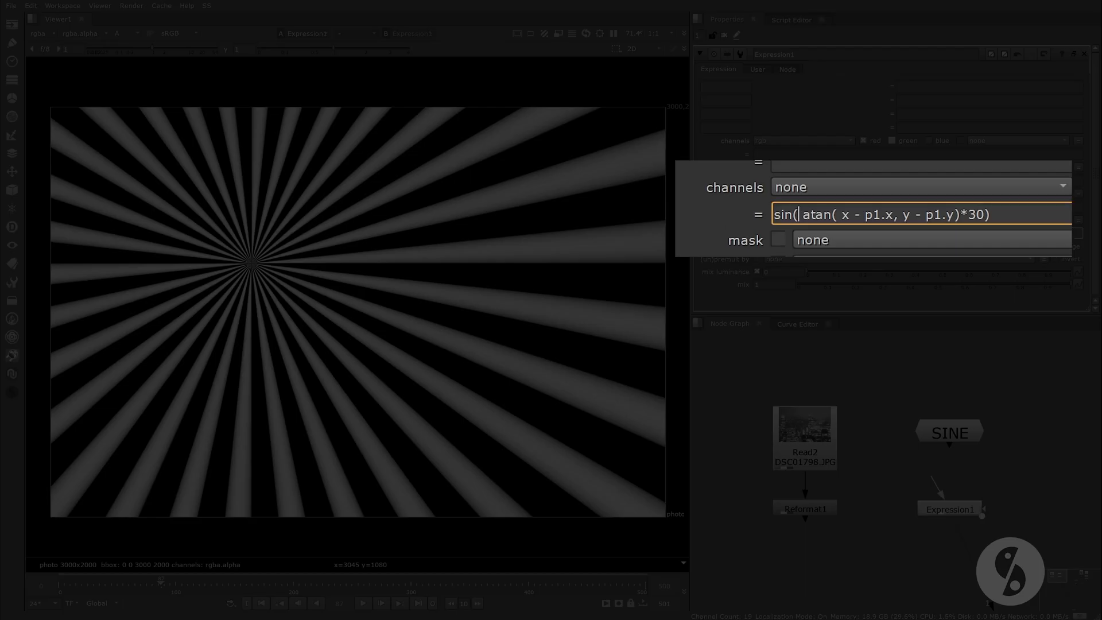
text(()
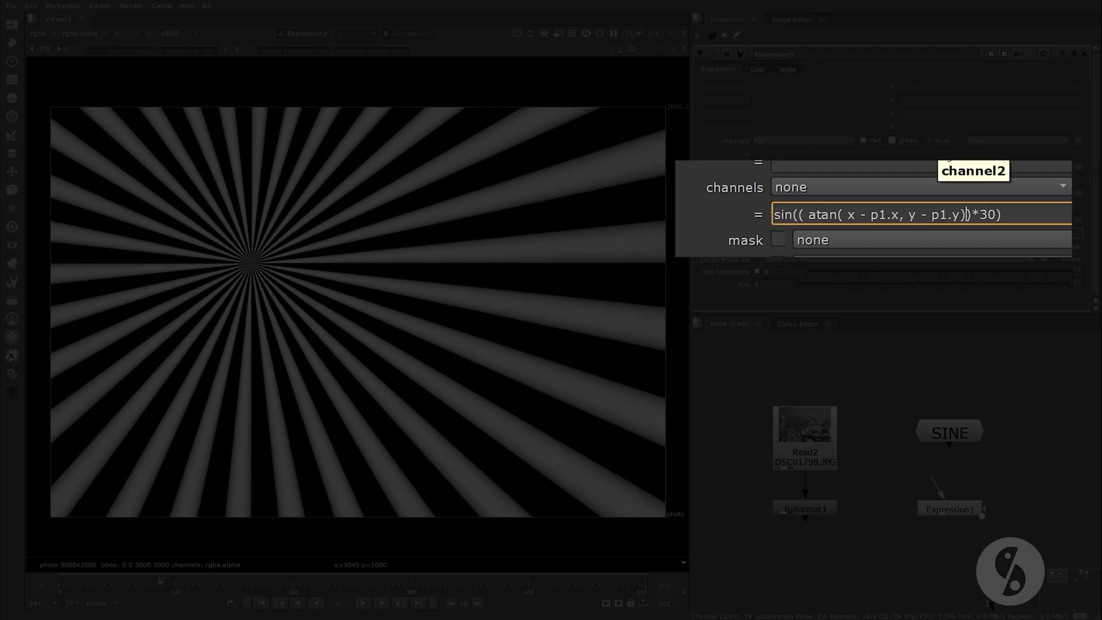
text(- rad))
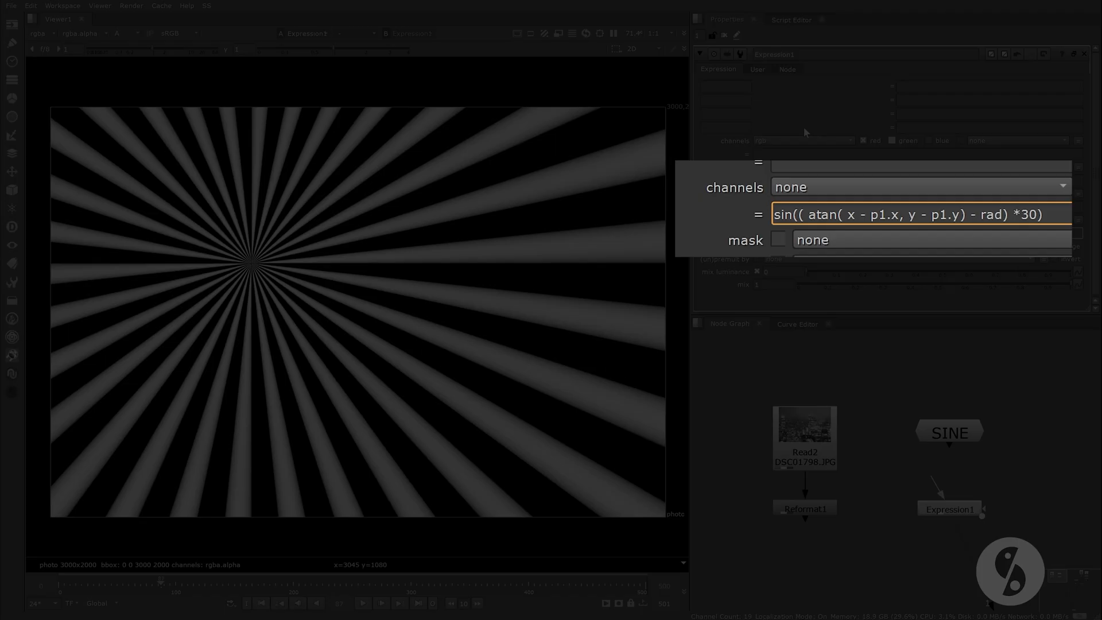
click(757, 68)
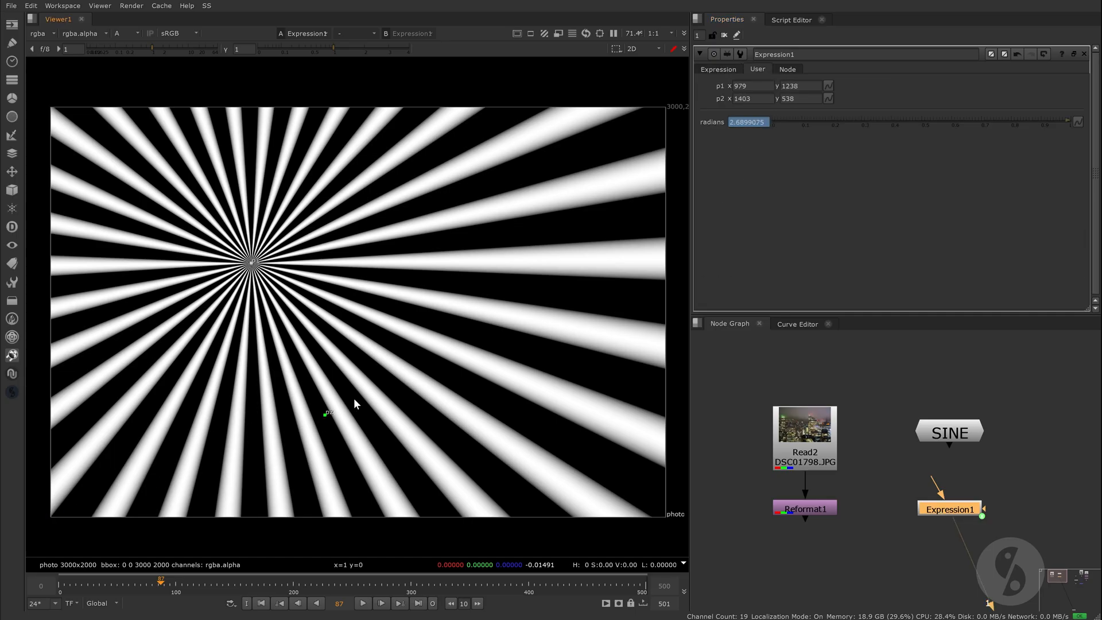
drag(355, 404, 422, 364)
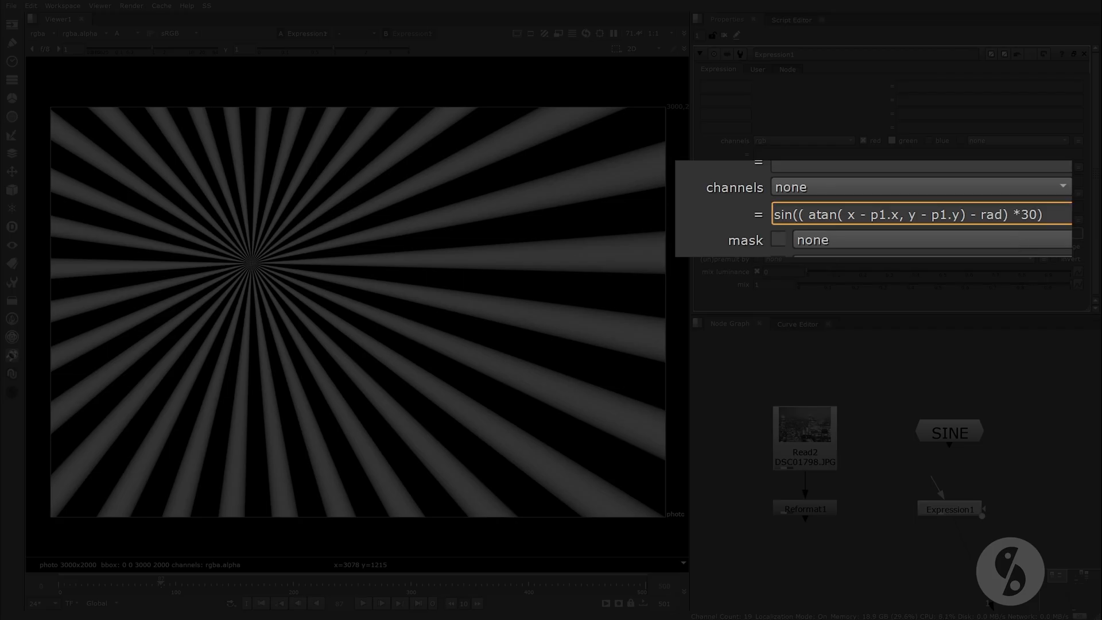
Give the new resolution slider a value of 30.
click(757, 68)
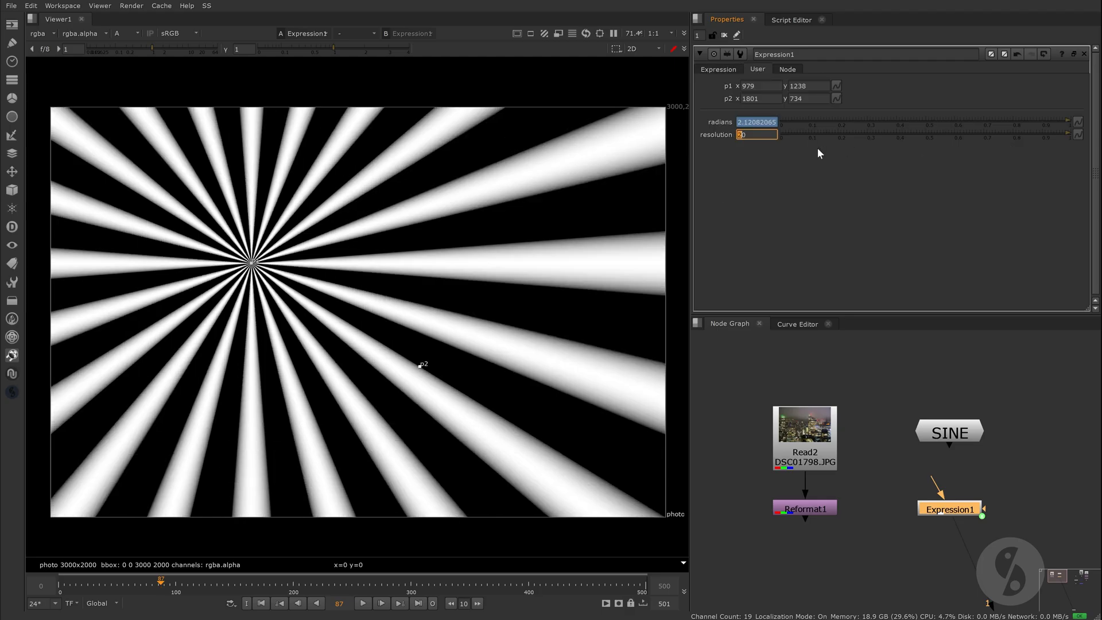
text(30)
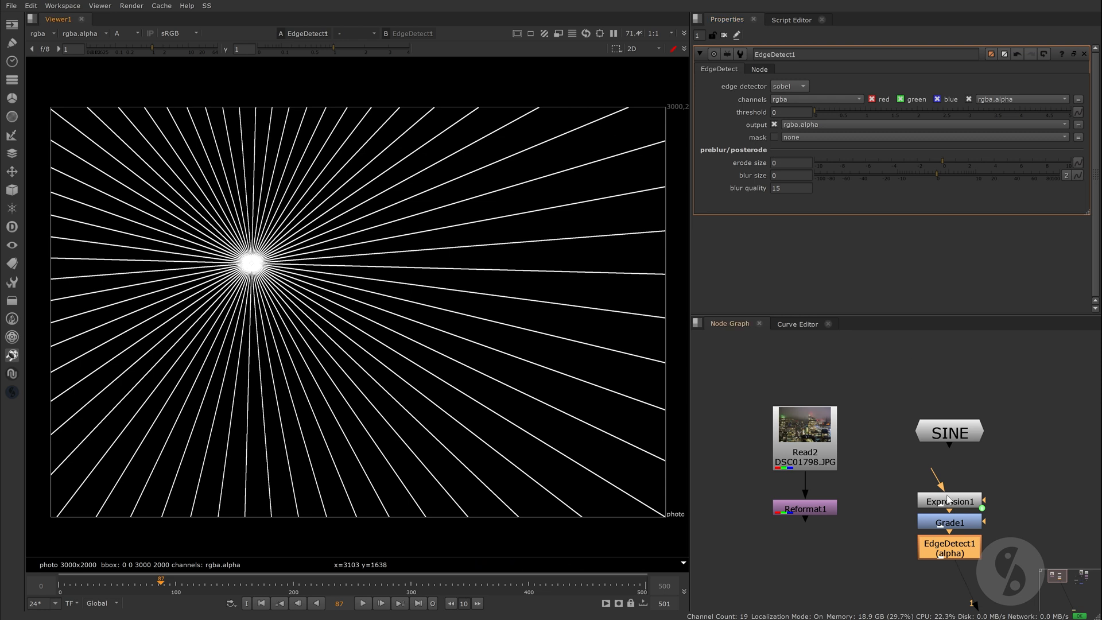
View the Vanish lines over the city photo and raise resolution to 50.
click(949, 500)
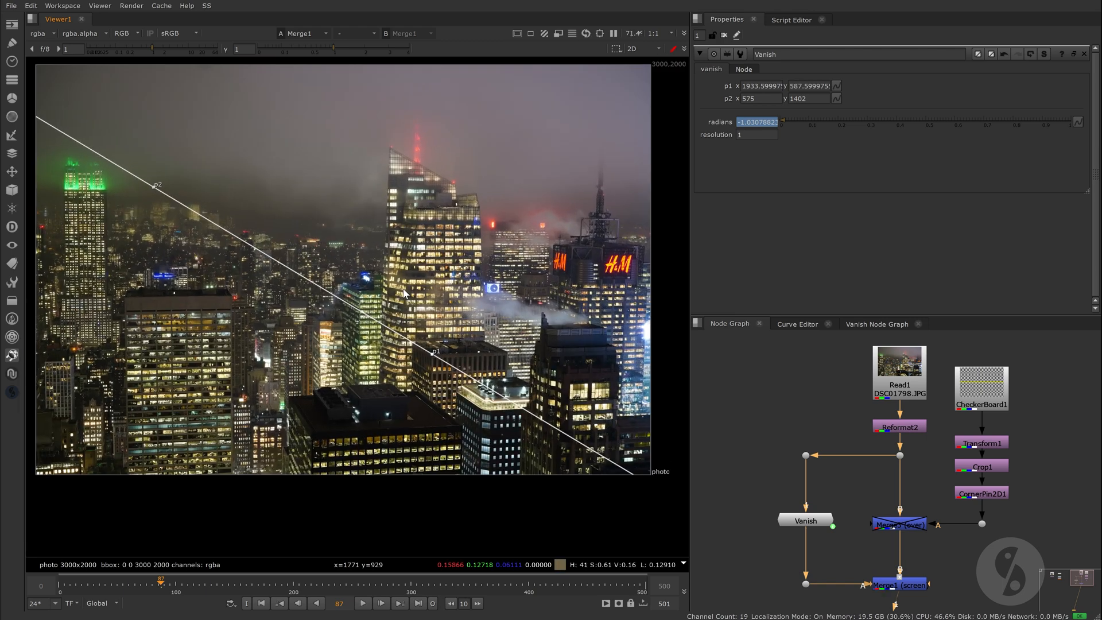
text(50)
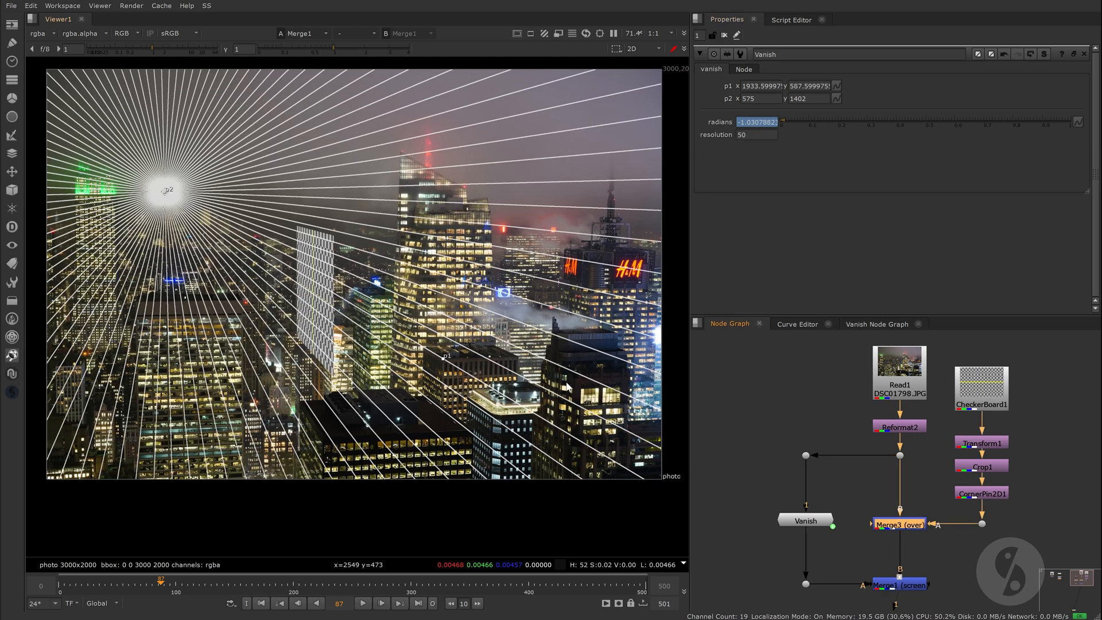